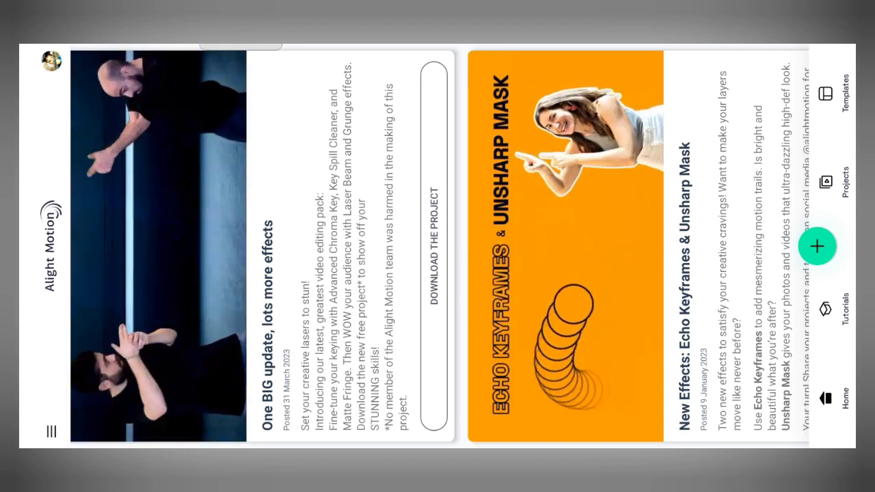
Open the beat-mark project from the home feed for editing.
click(826, 181)
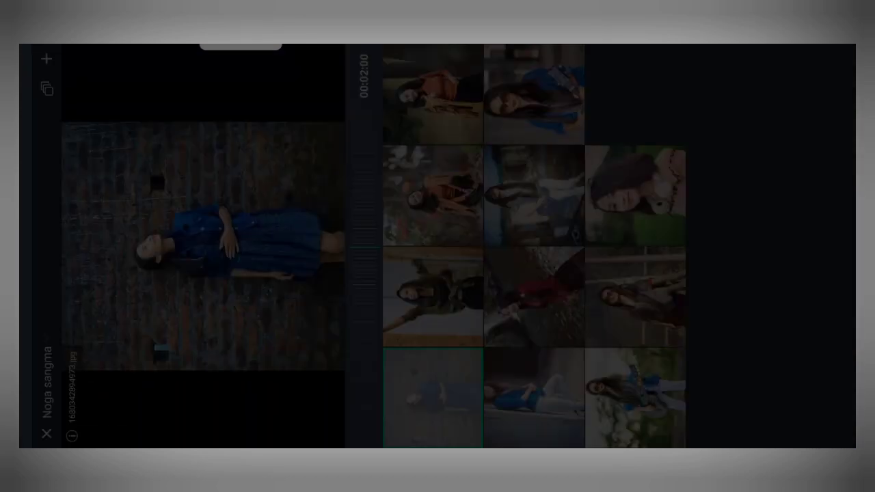
Import the blue-dress brick-wall portrait from the gallery onto the timeline.
click(432, 94)
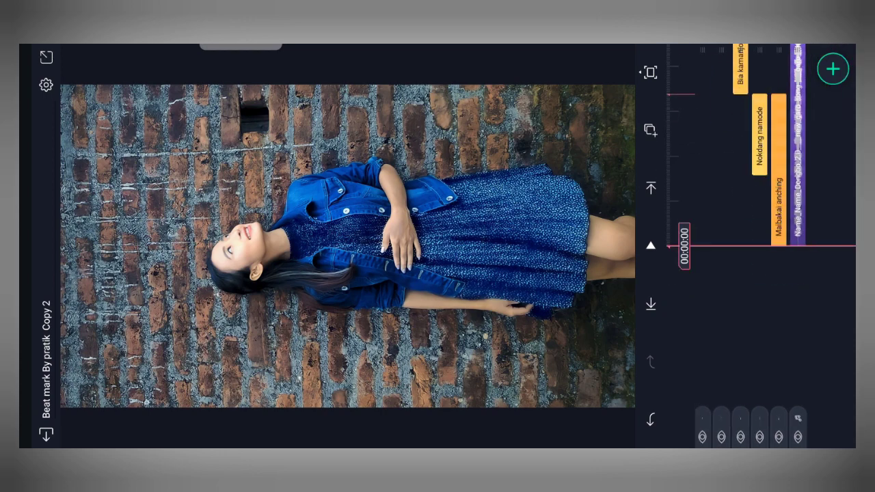
Select the white name text layer so it displays over the blue-dress photo.
click(778, 435)
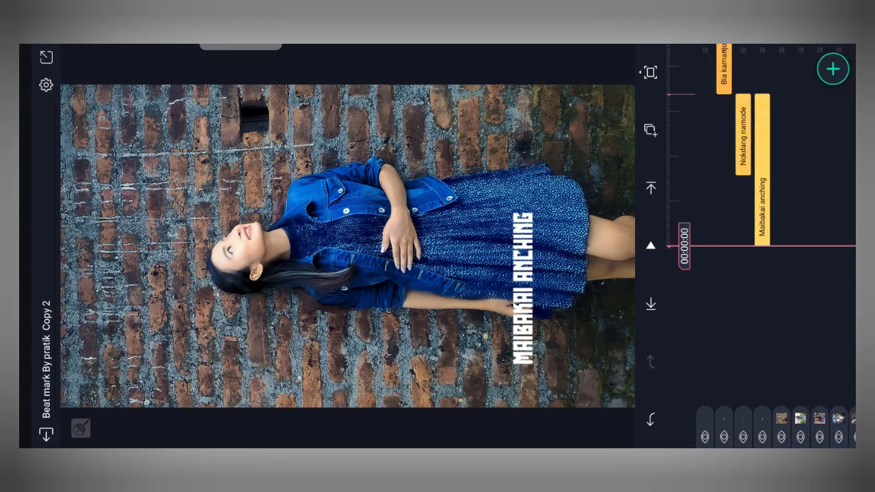
Add Rounded Rectangle 1 and set its fill to solid black (#000000, 100%).
click(833, 69)
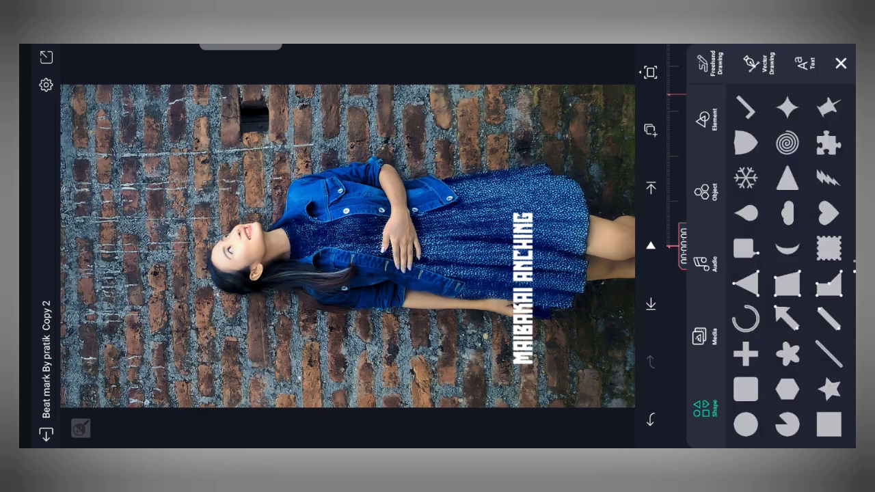
click(737, 391)
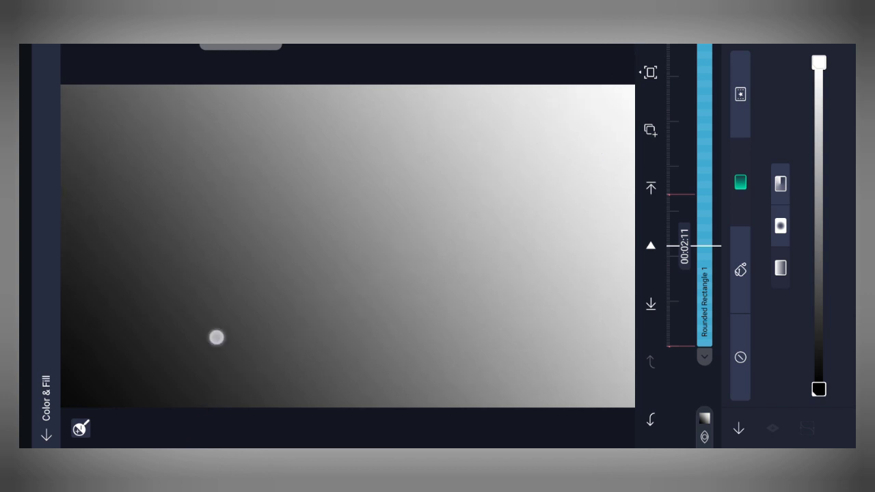
drag(216, 339, 632, 52)
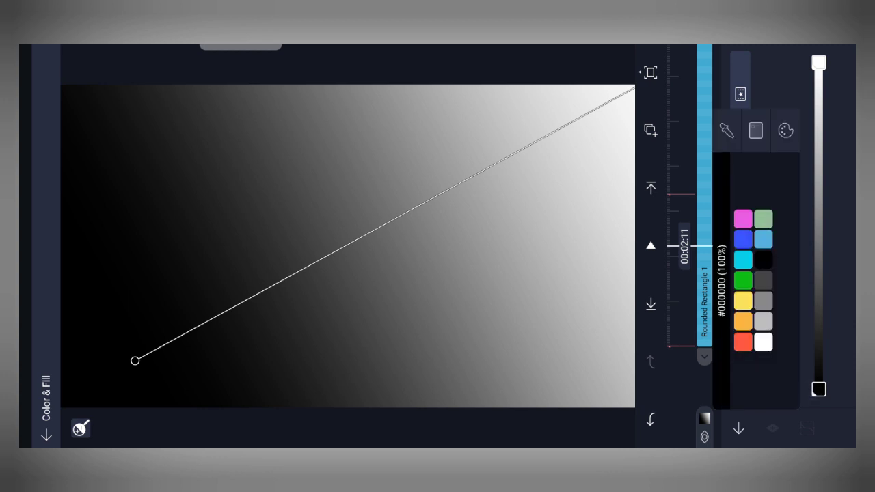
click(754, 131)
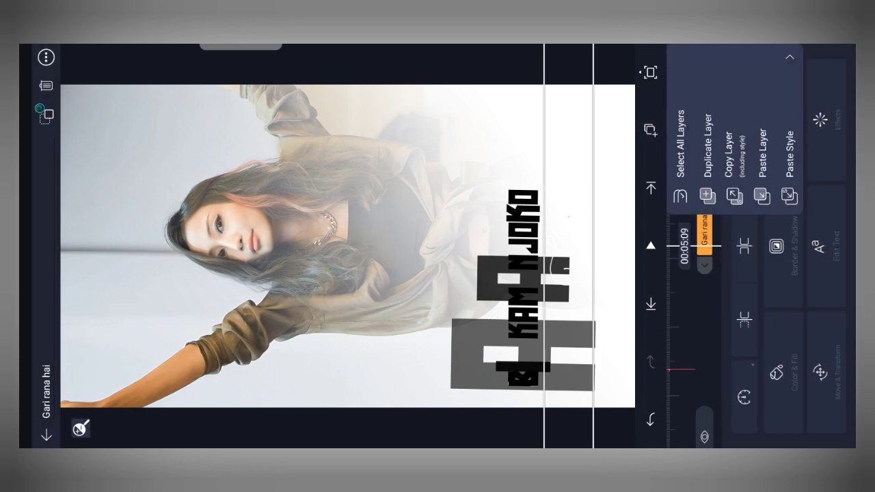
Copy the Gari rana hai layer via the layer options menu.
click(760, 198)
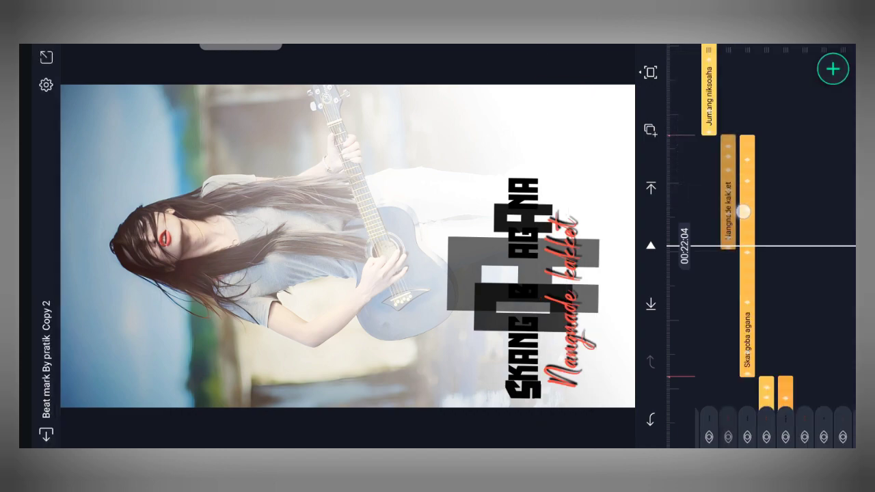
Return to Your projects and open the Shake effect By pratik 1Apr project.
scroll(down, 3)
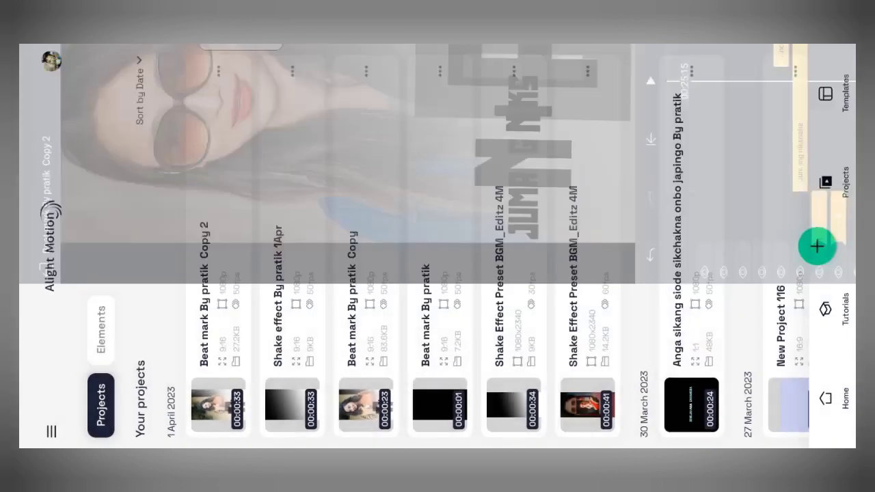
click(293, 407)
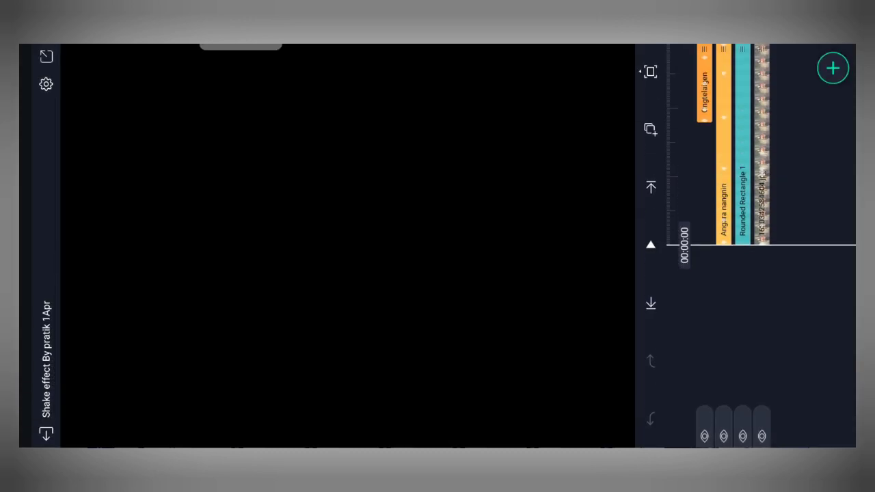